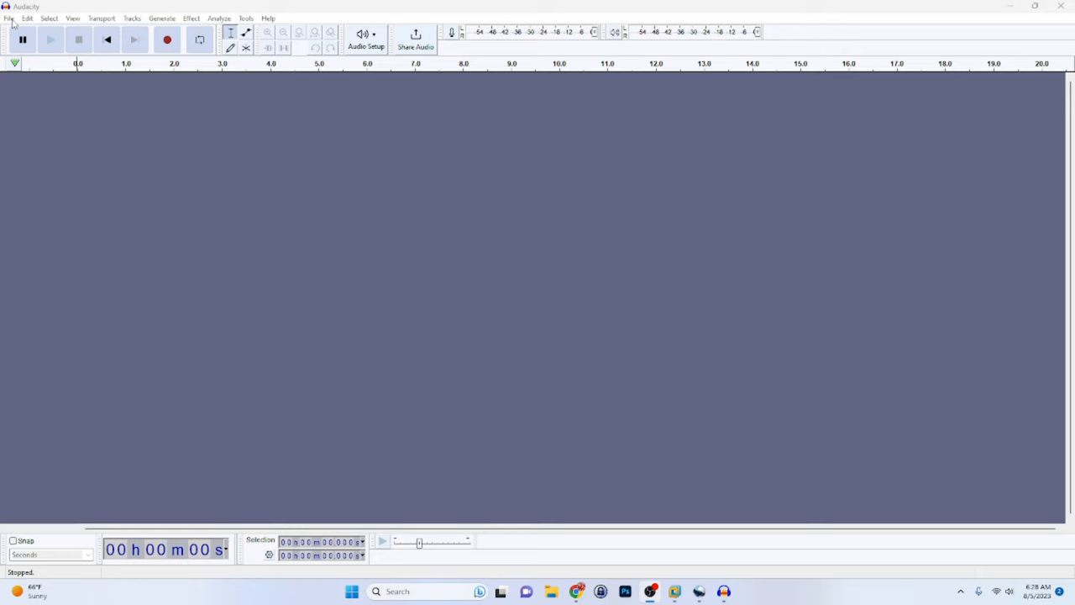
- Open the recorded .mkv video from the File menu, triggering the FFmpeg import error
click(10, 17)
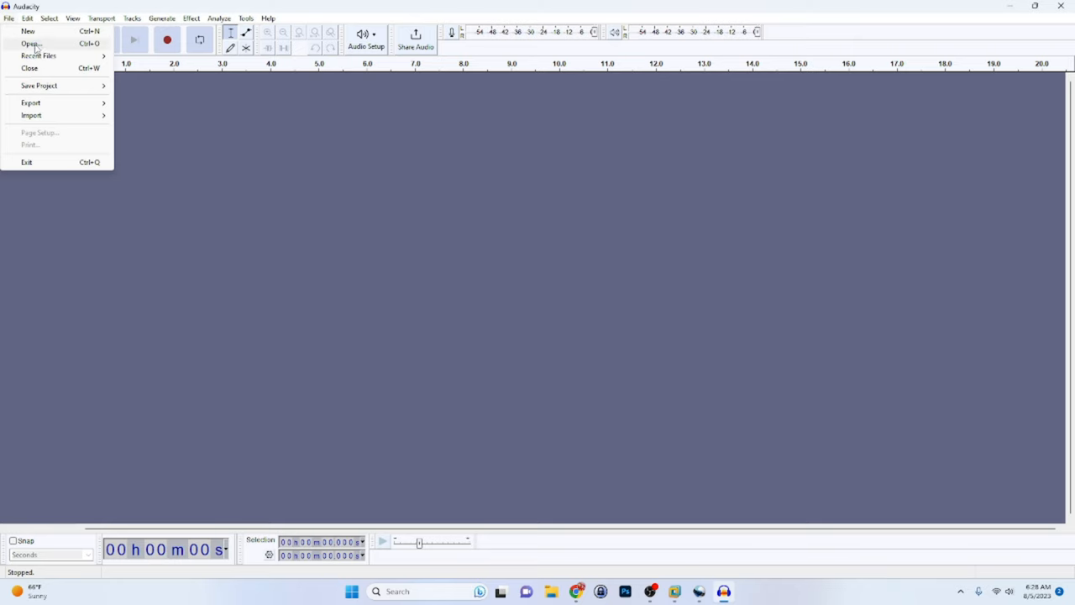
click(27, 37)
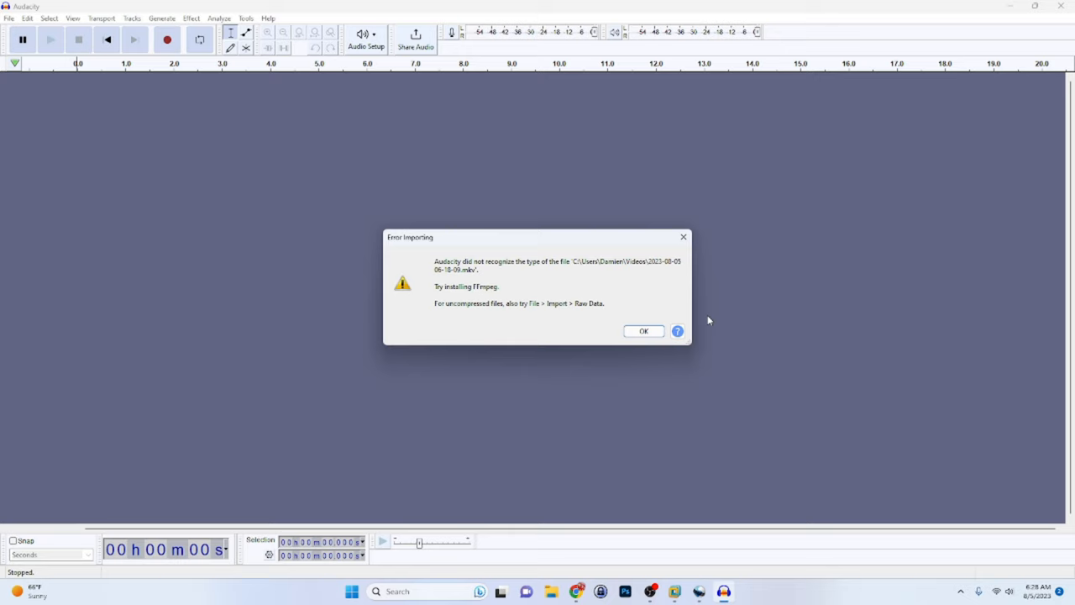
mouse_move(703, 261)
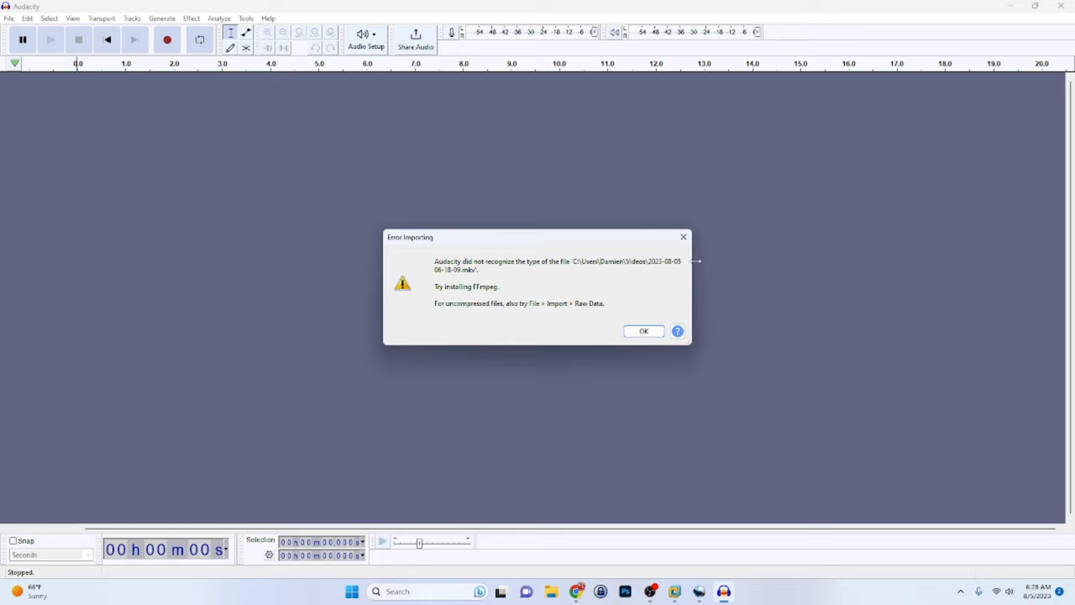
mouse_move(445, 293)
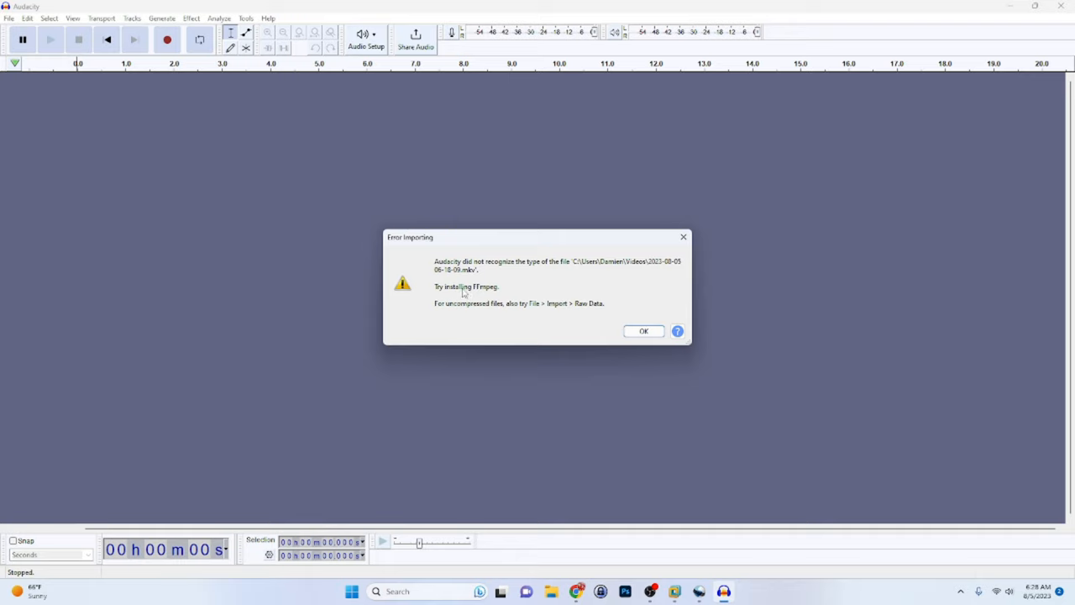
mouse_move(622, 394)
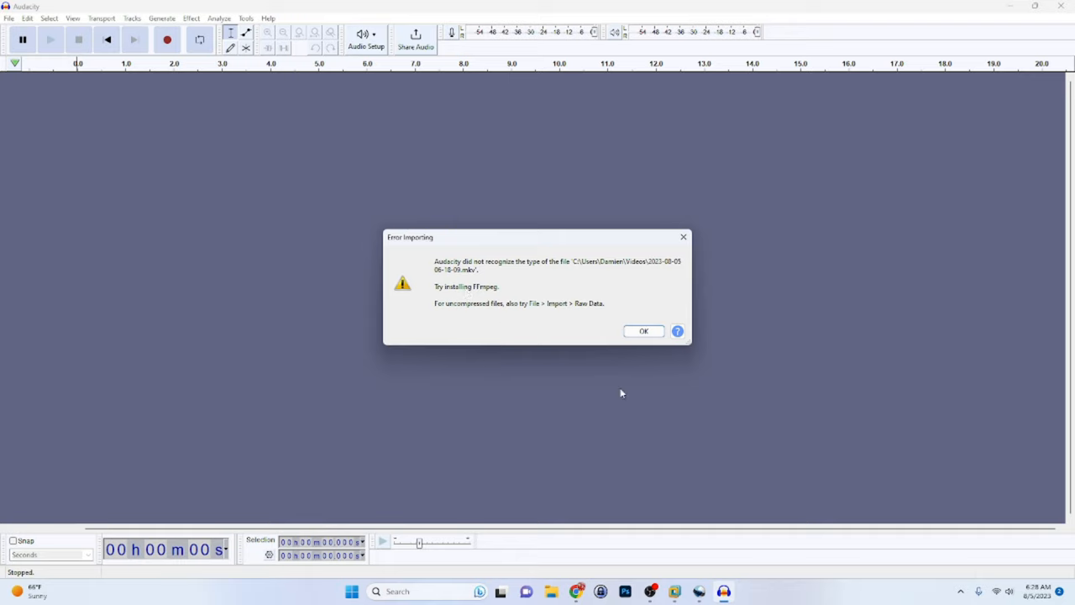
- Dismiss the error, check Libraries preferences, and request the FFmpeg Library download page
click(644, 331)
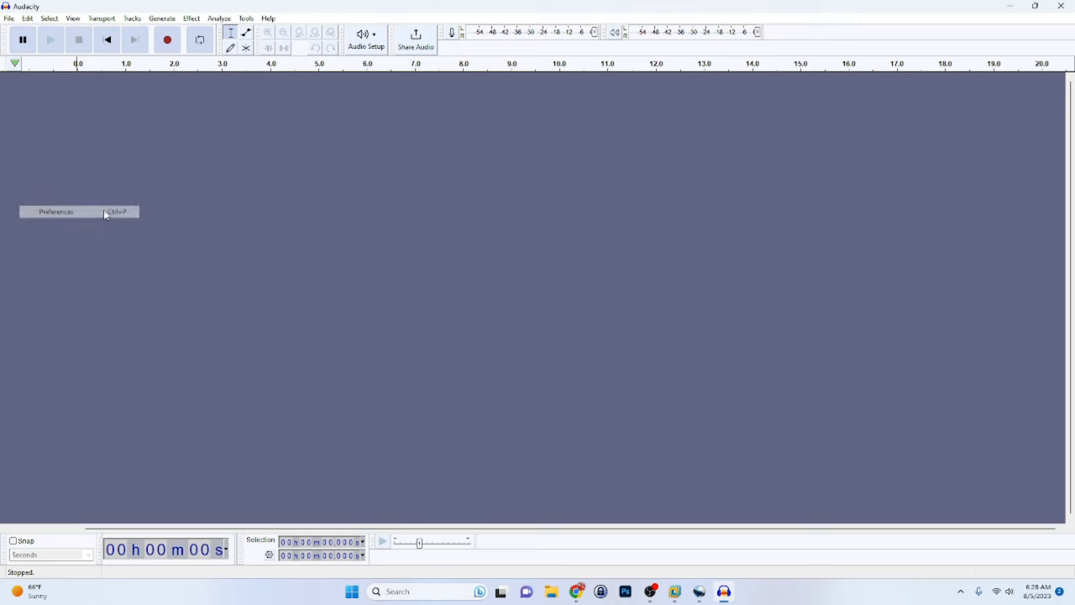
click(56, 211)
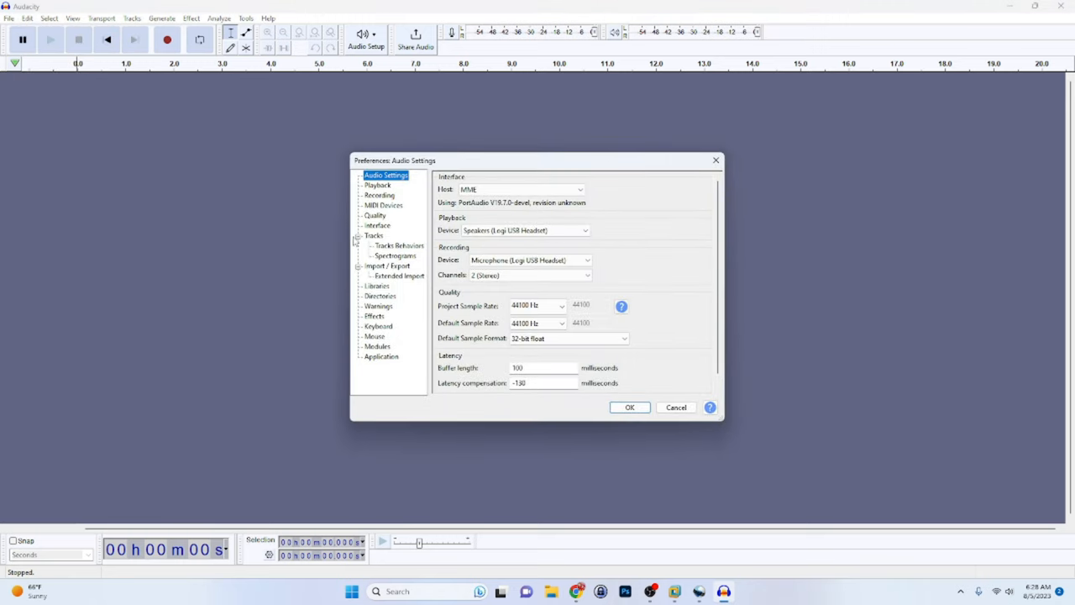
click(375, 286)
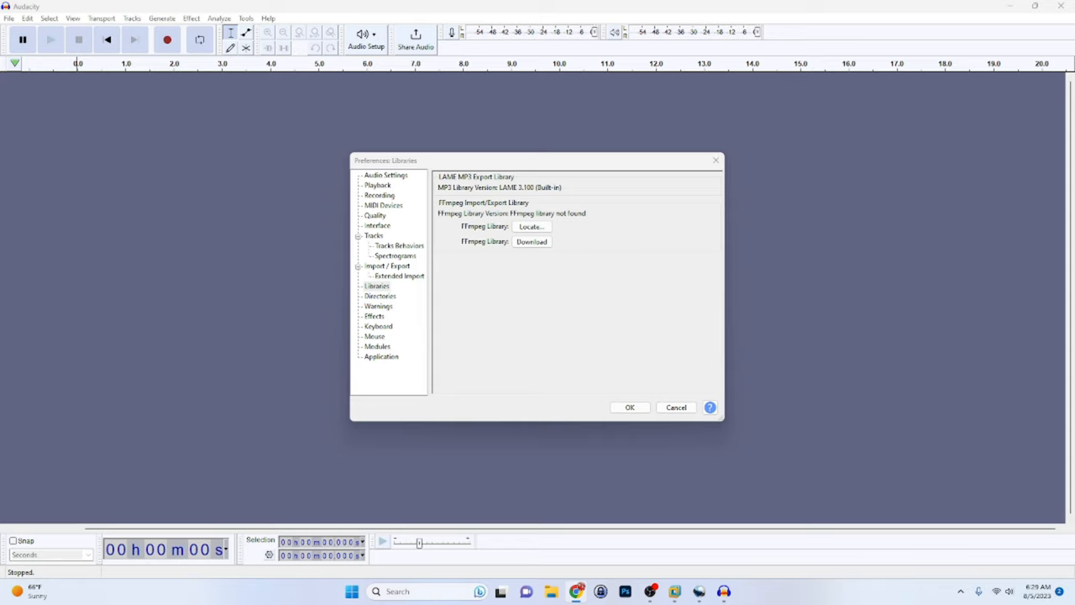
click(531, 241)
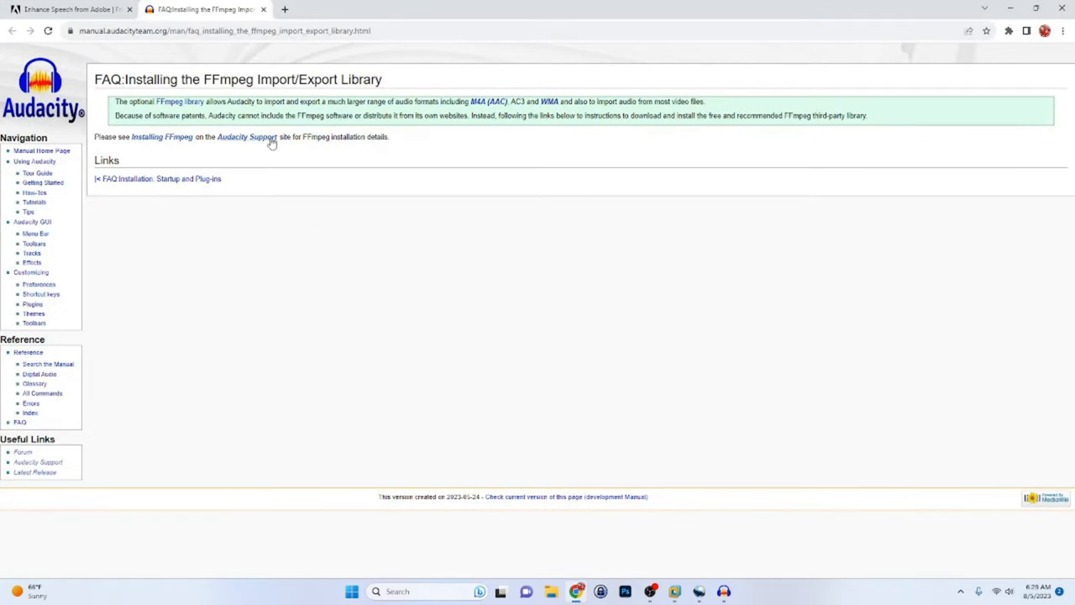
mouse_move(159, 147)
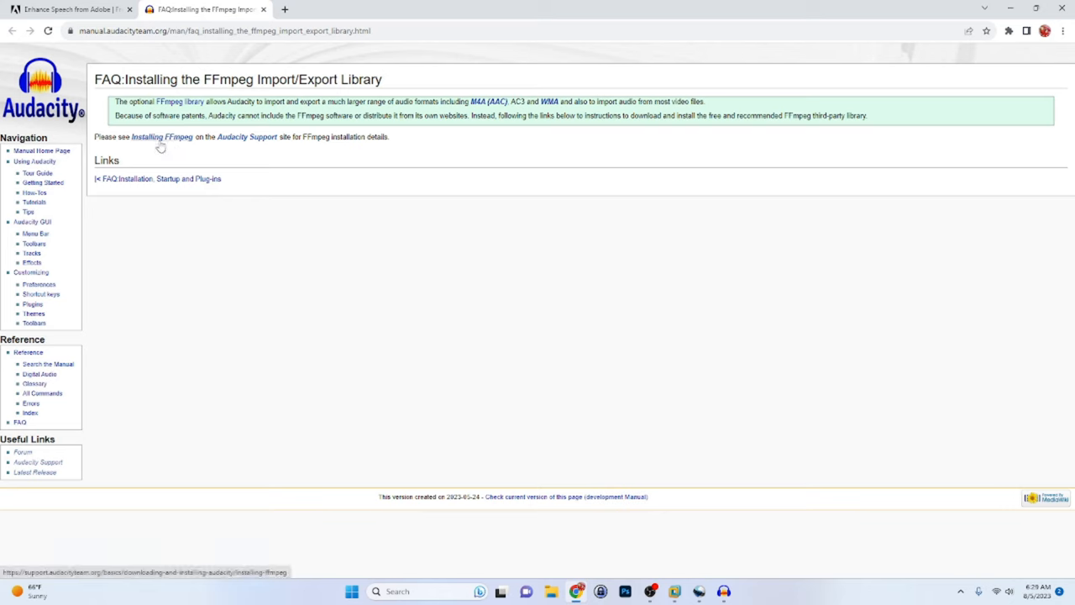
- Follow Installing FFmpeg to lame.buanzo.org and launch the downloaded 64-bit Windows installer
click(165, 137)
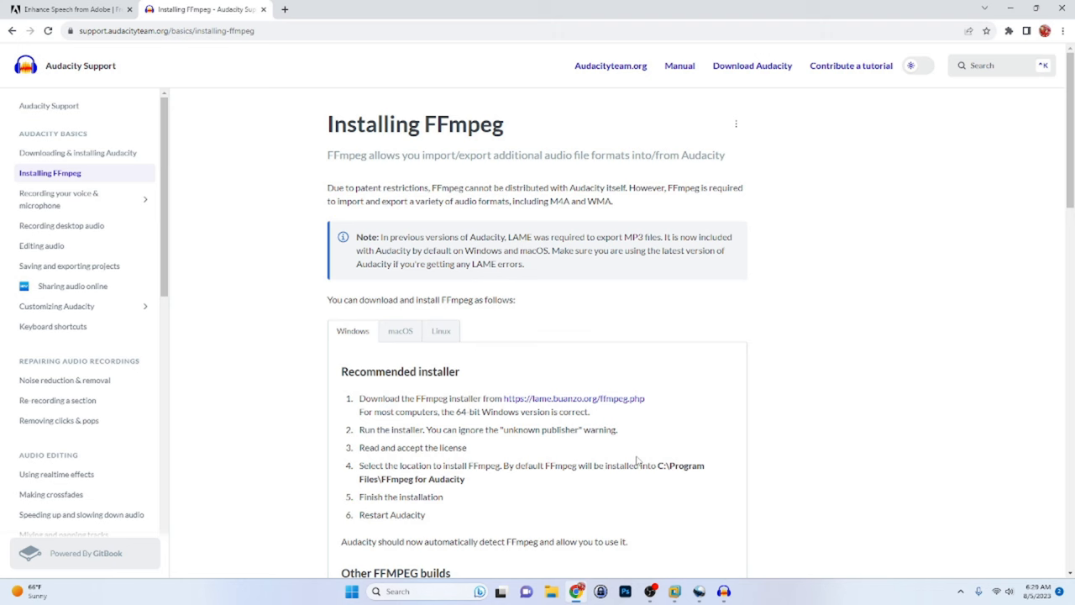
mouse_move(565, 406)
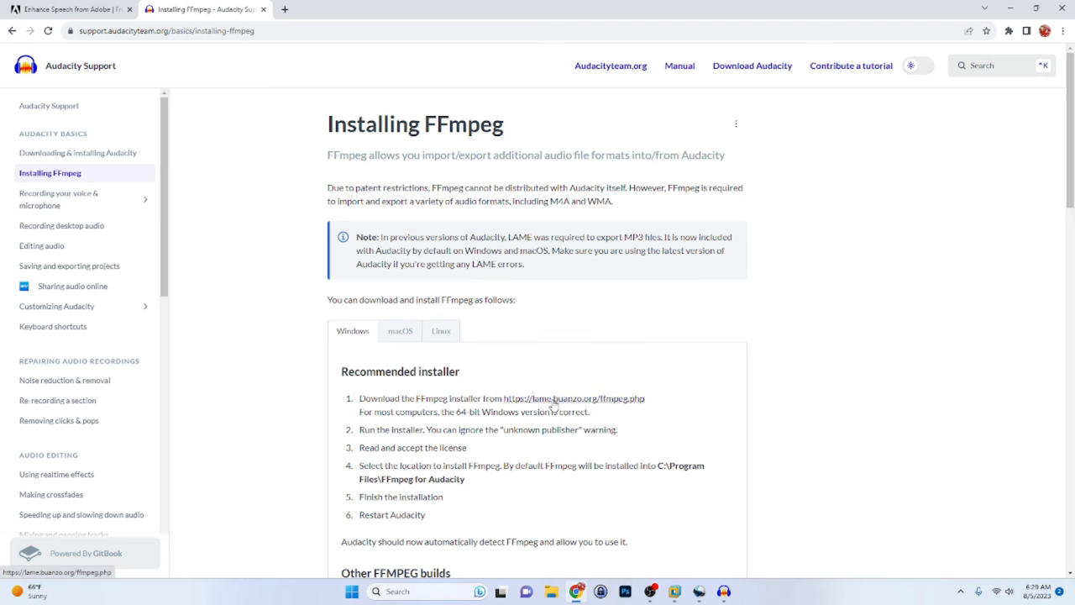
click(575, 399)
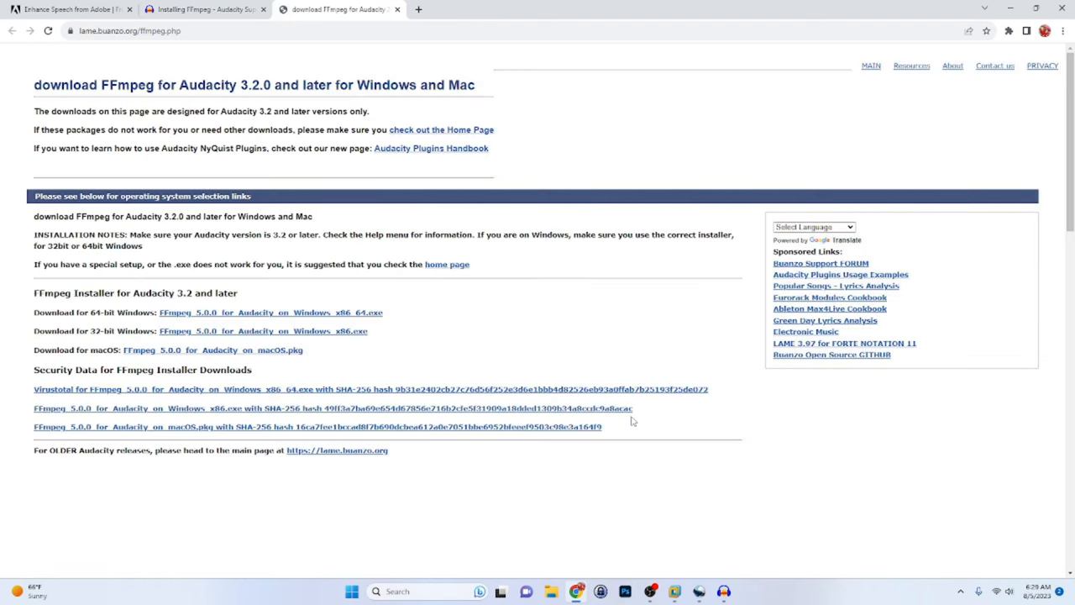
mouse_move(712, 526)
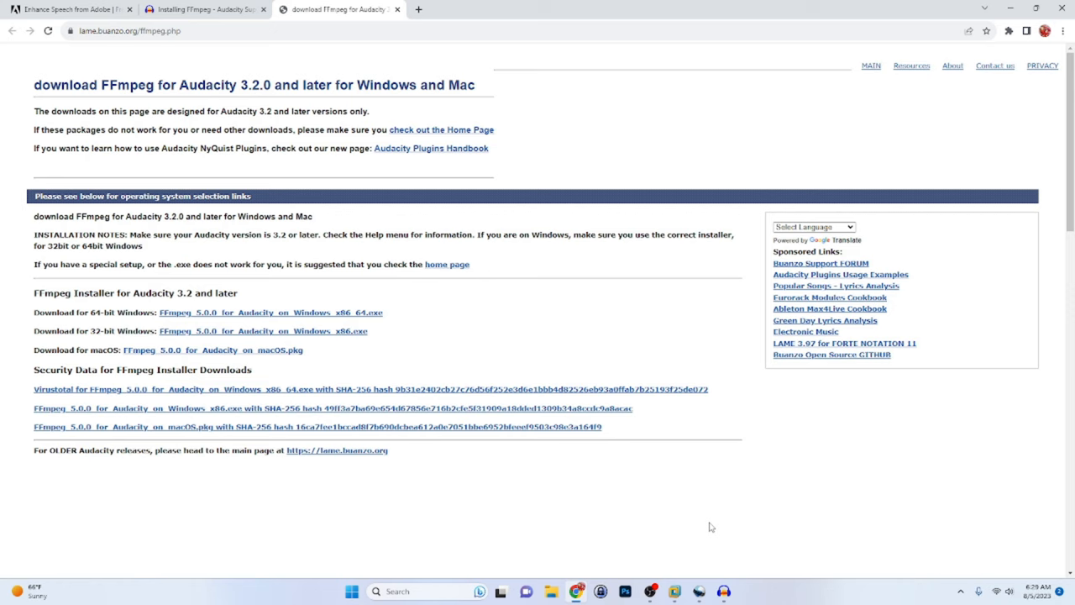
mouse_move(704, 198)
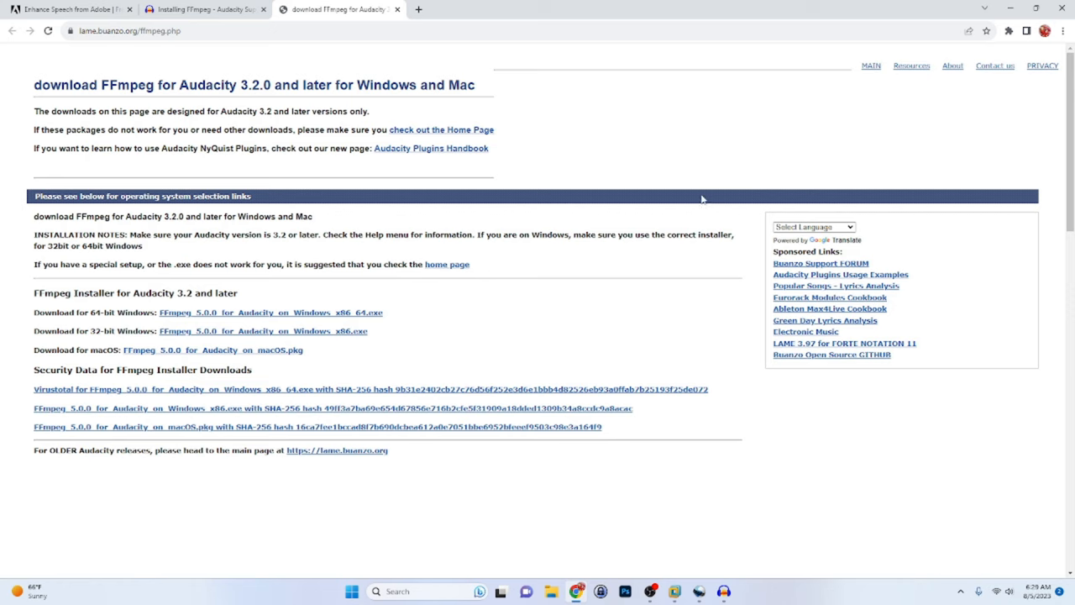
mouse_move(318, 318)
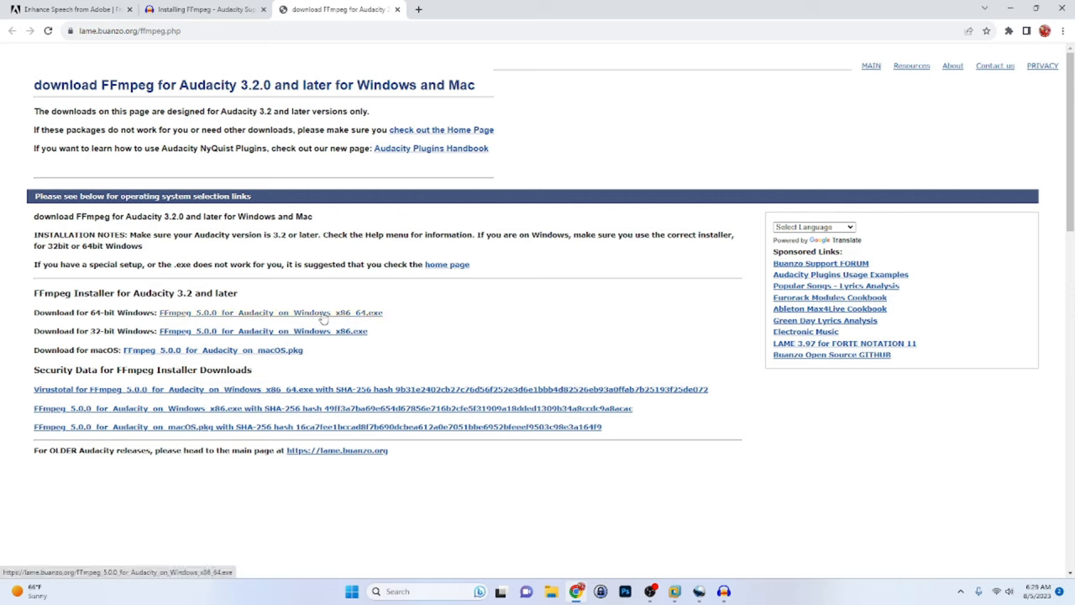
mouse_move(318, 315)
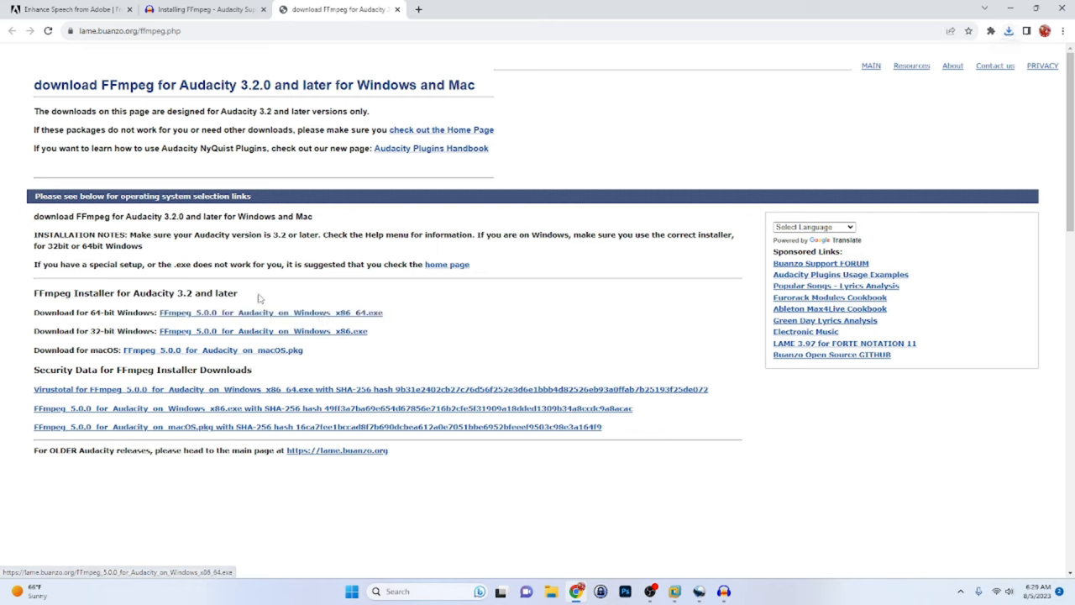
click(271, 312)
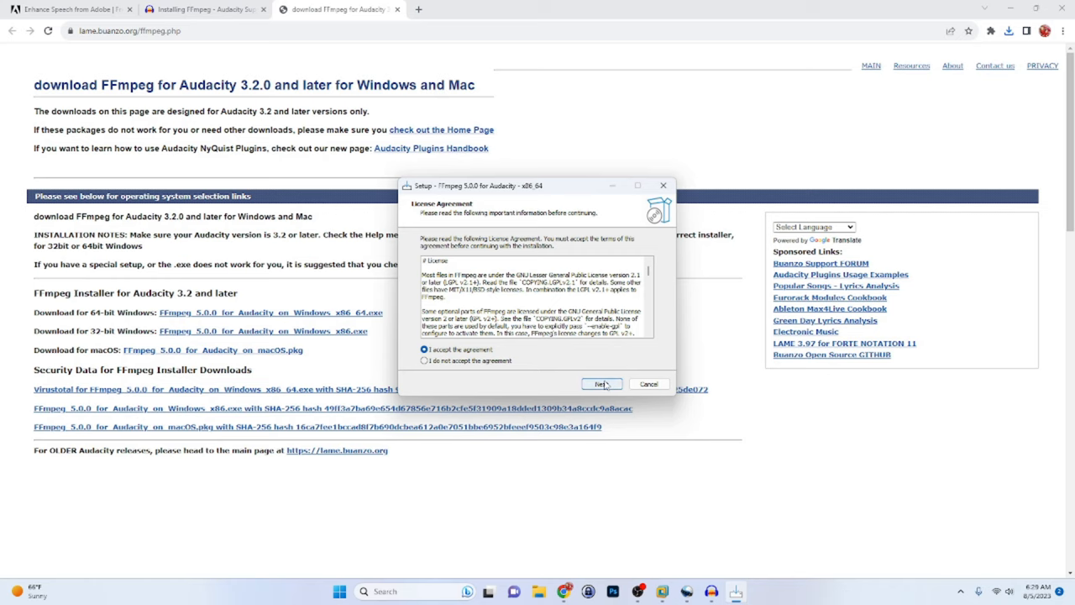
- Accept the license, keep the default Program Files folder, and finish setup
click(601, 383)
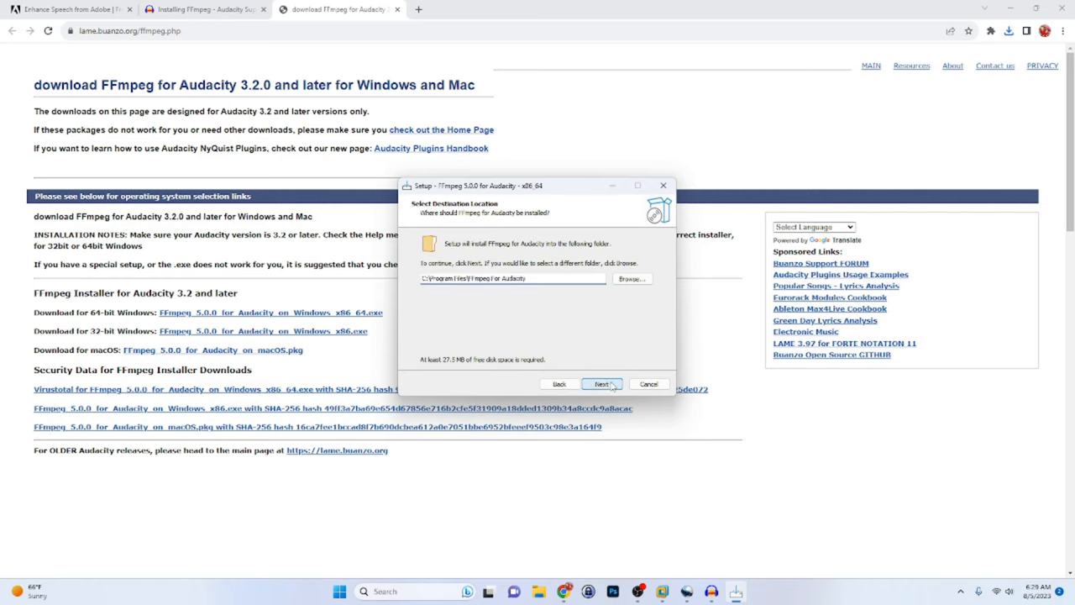
click(601, 384)
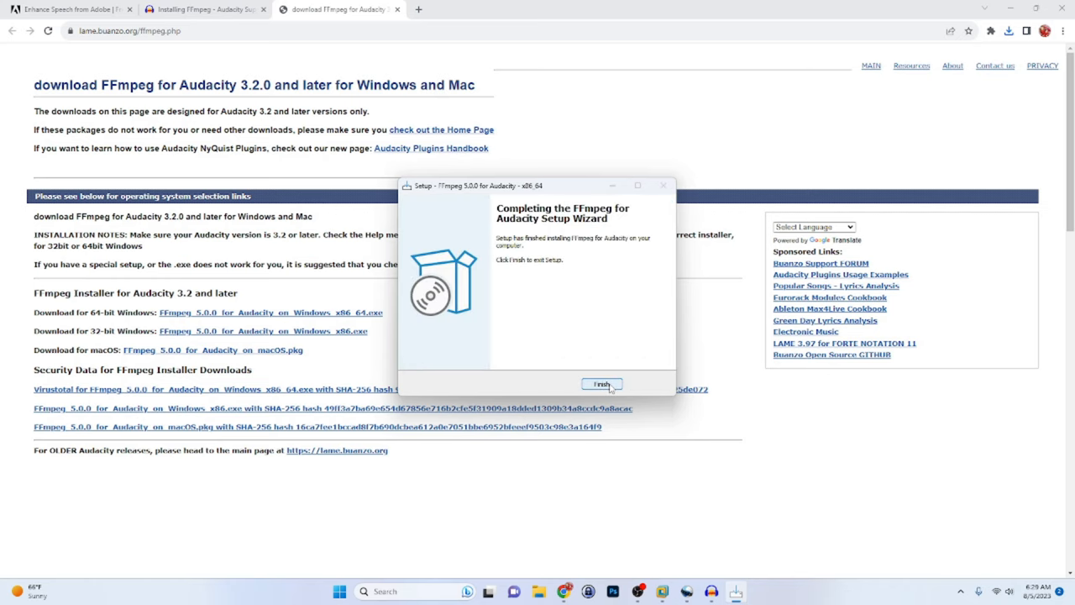
click(602, 385)
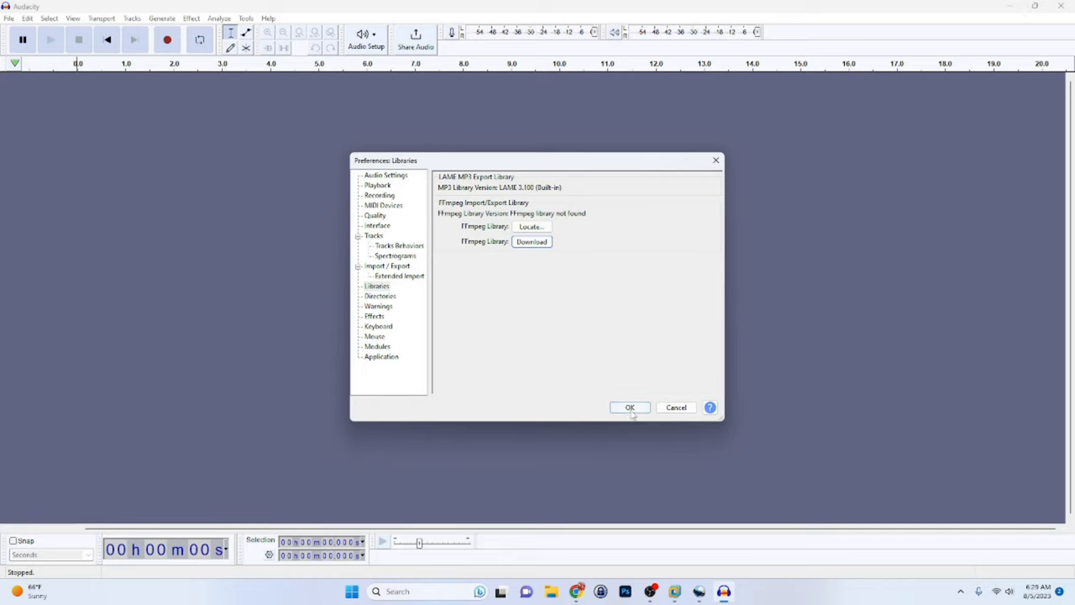
- Close Preferences and reopen the .mkv video to import its stereo audio track
click(629, 406)
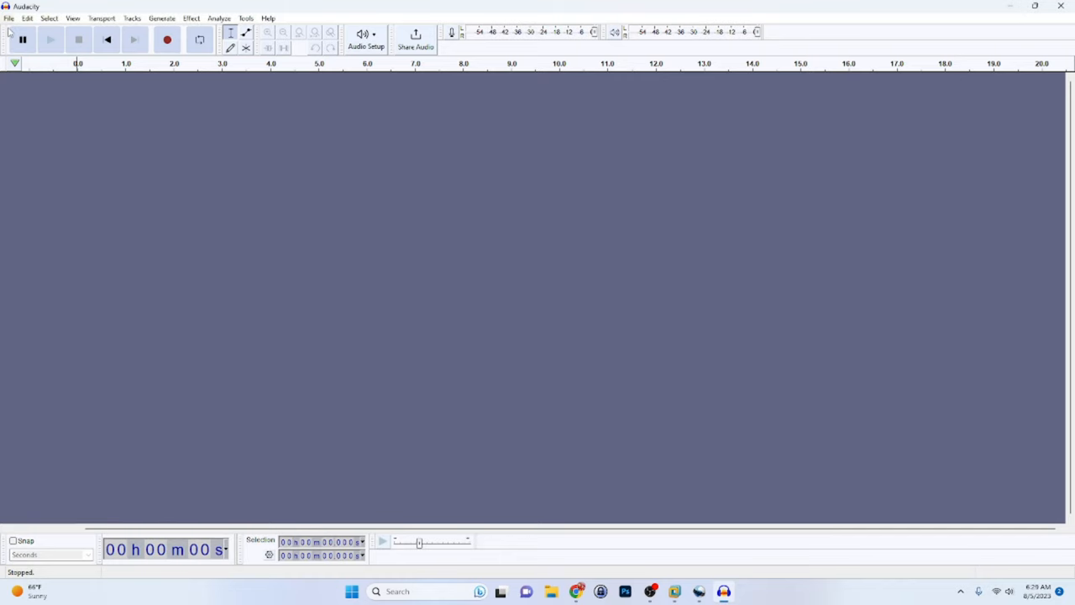
click(10, 15)
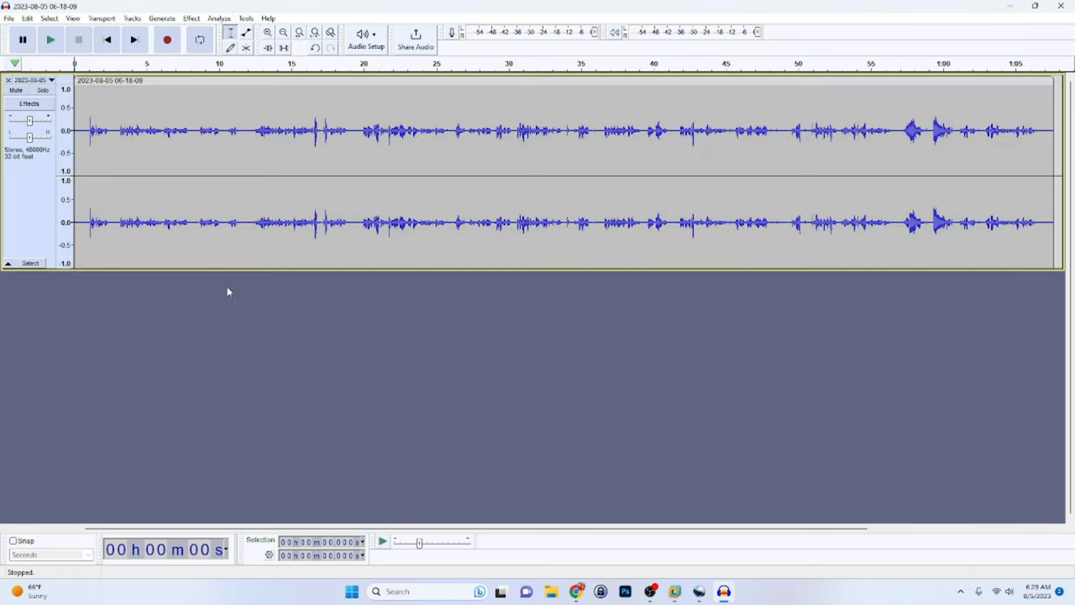
mouse_move(239, 408)
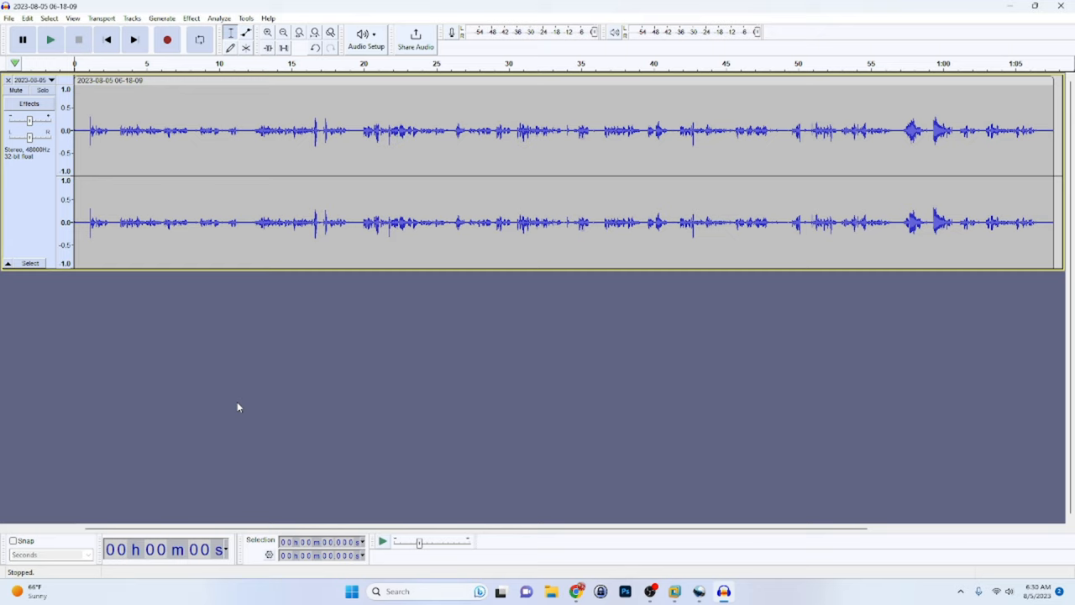
mouse_move(185, 370)
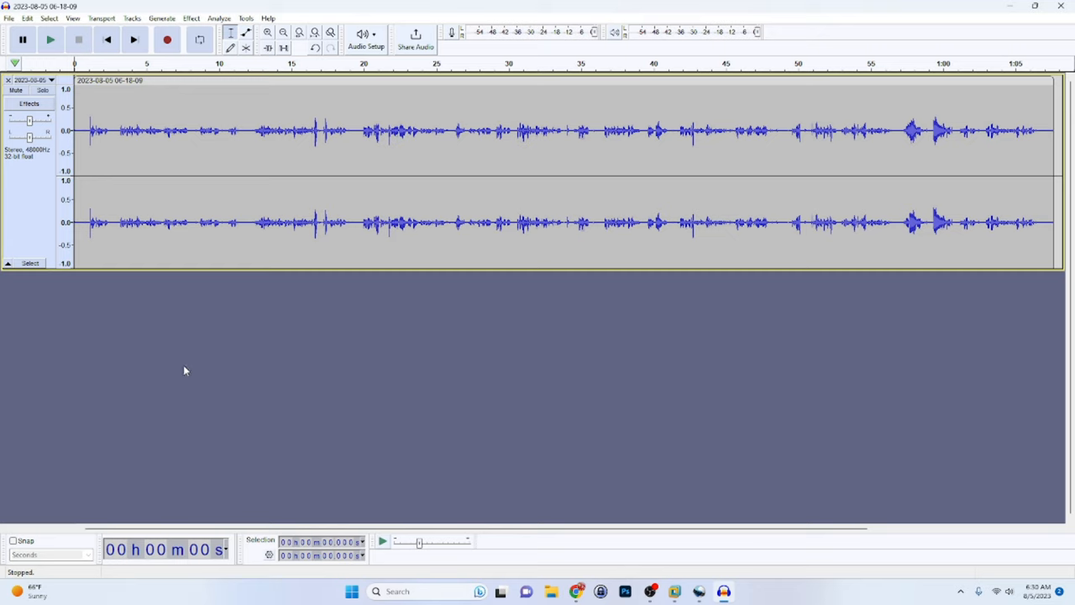
mouse_move(492, 392)
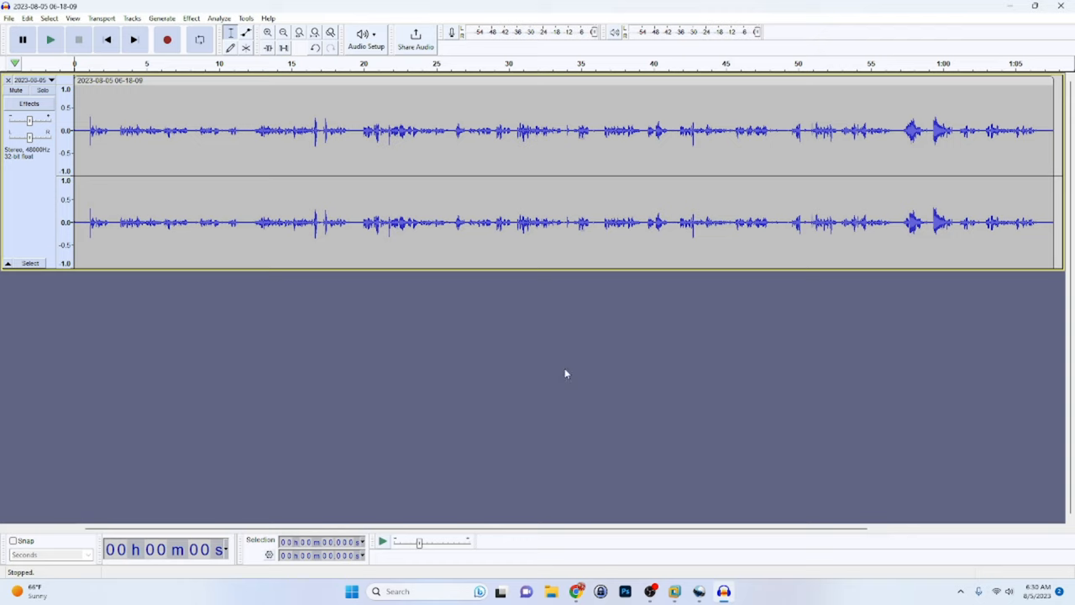
mouse_move(542, 439)
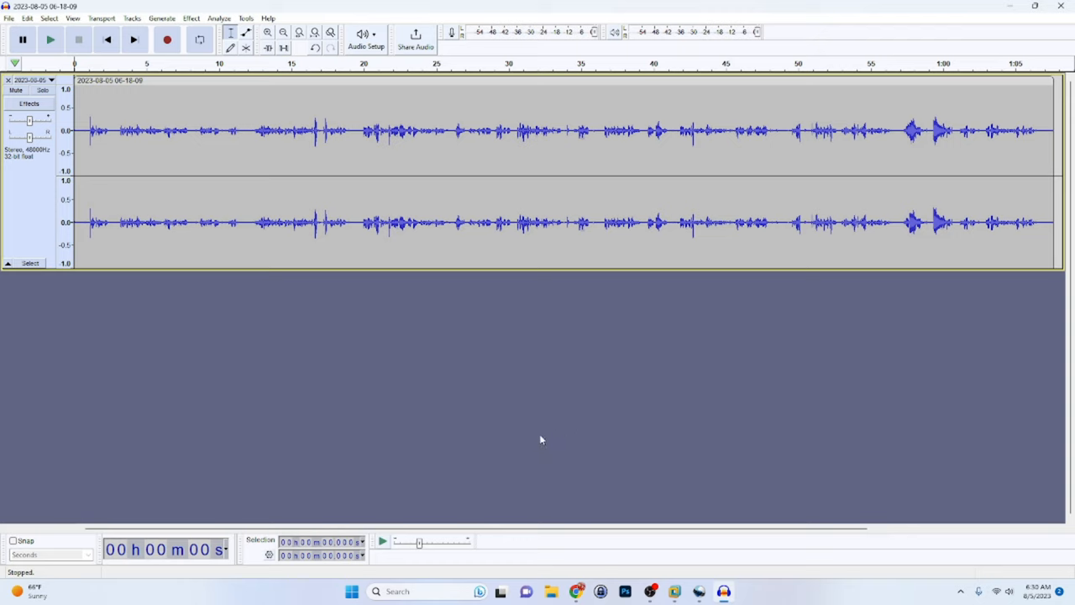
mouse_move(170, 287)
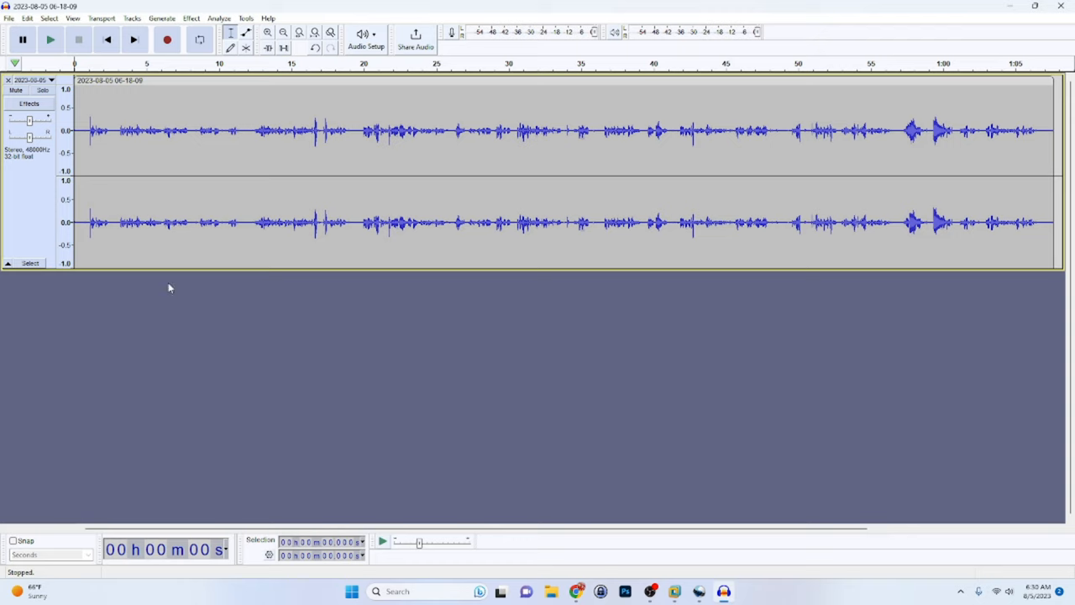
mouse_move(531, 308)
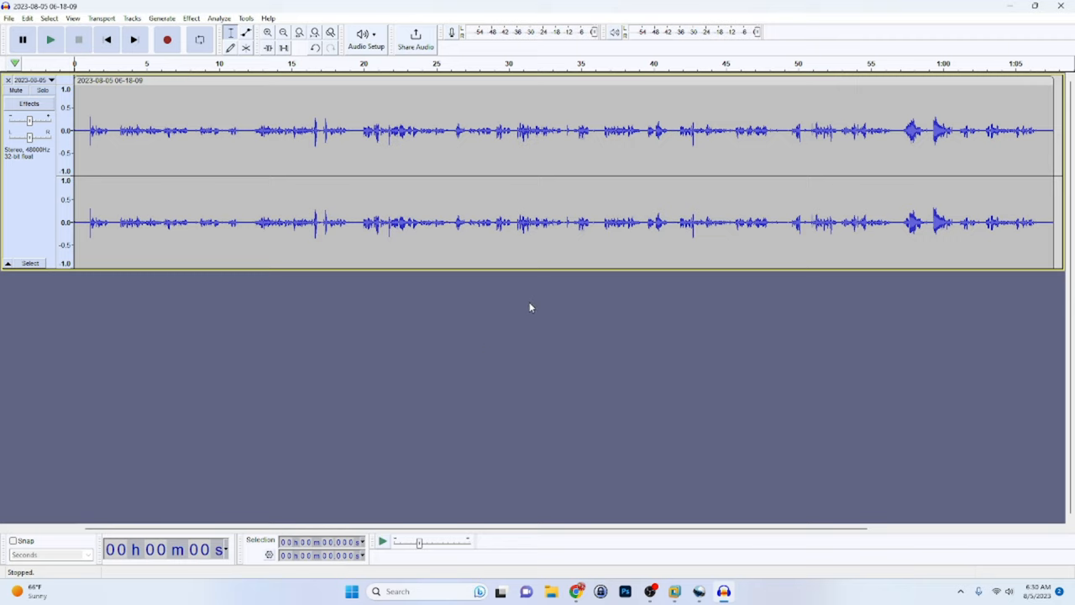
mouse_move(527, 313)
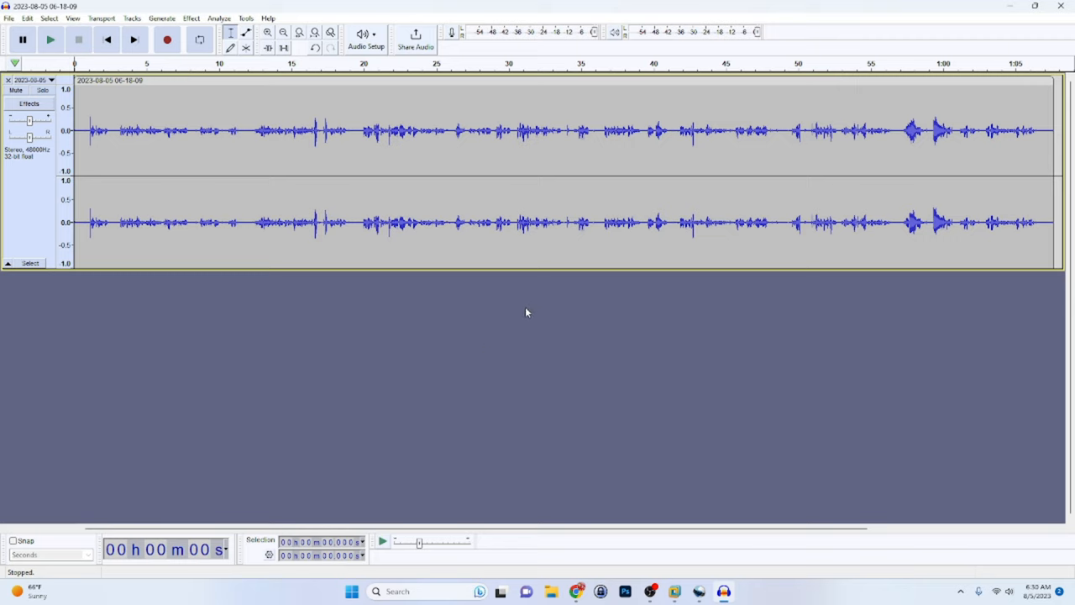
mouse_move(546, 305)
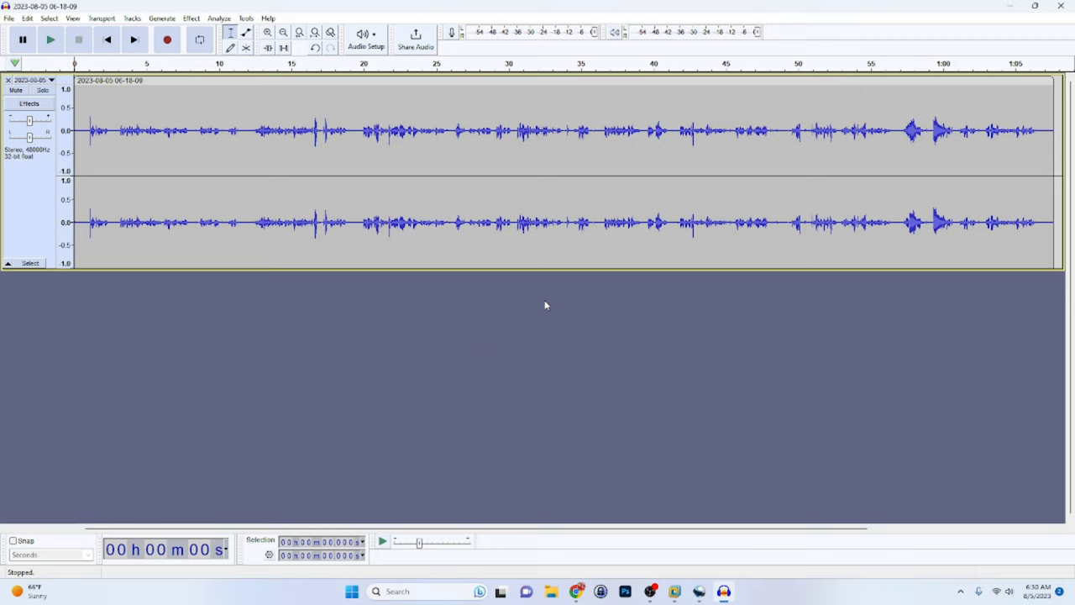